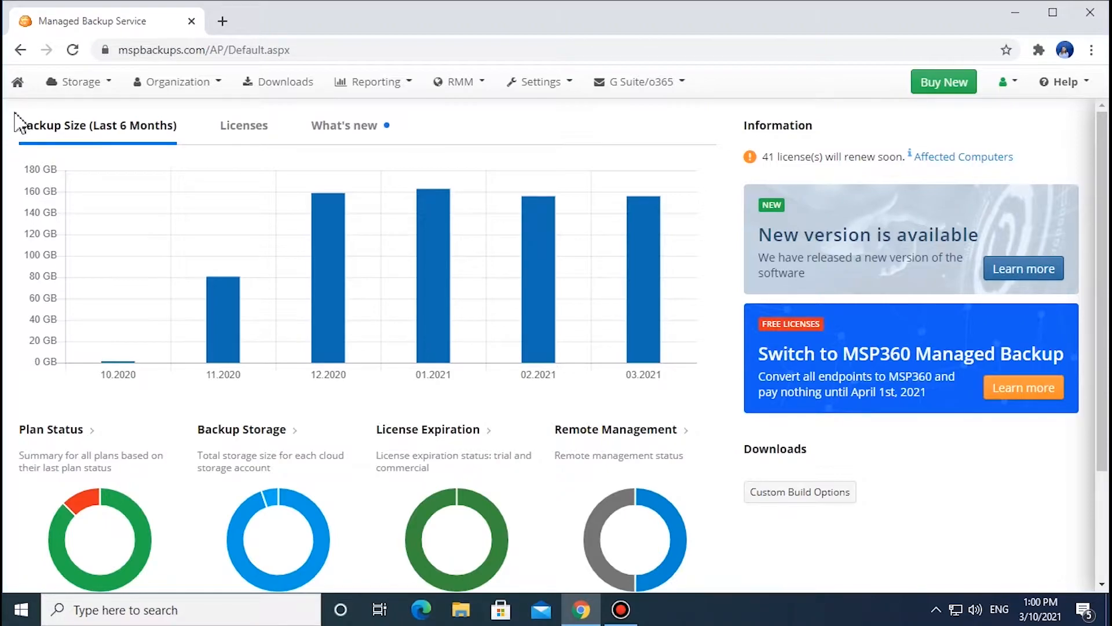
Step: Navigate via the Organization menu to the Licenses list with server license renewal details
left_click(176, 81)
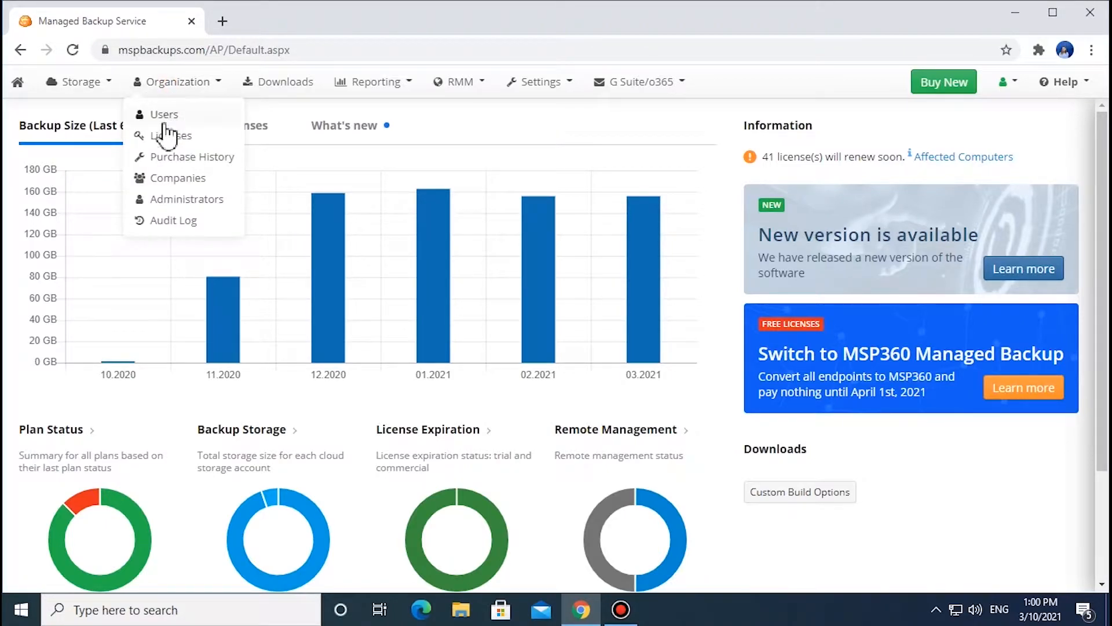
left_click(171, 135)
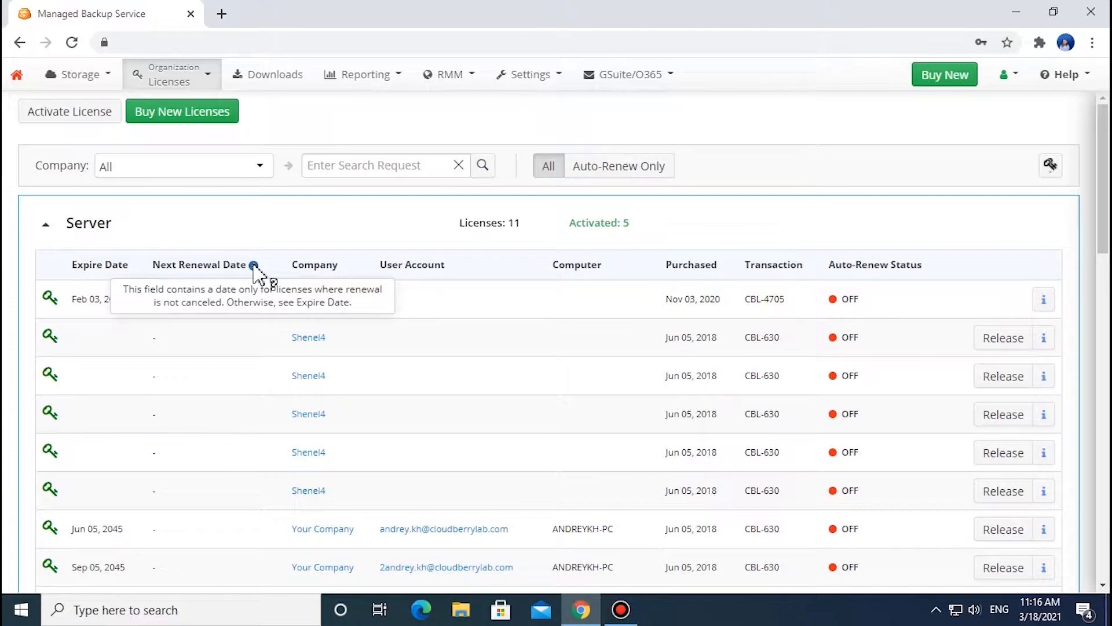
mouse_move(849, 195)
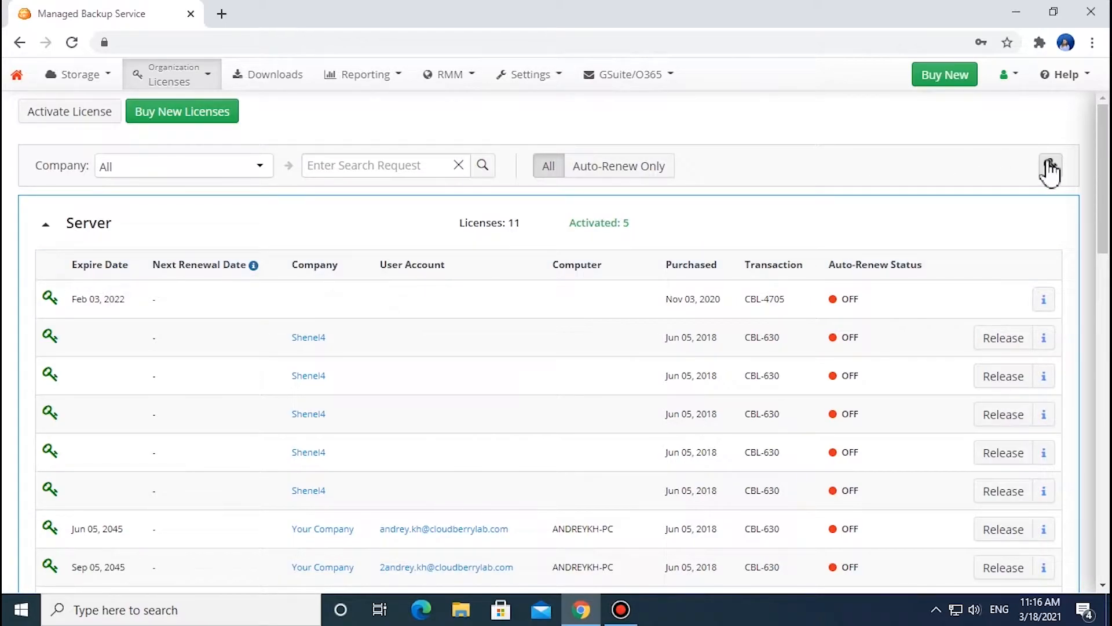
Step: Reveal the three remove-expired-licenses choices from the wrench menu on the Licenses page
left_click(1051, 166)
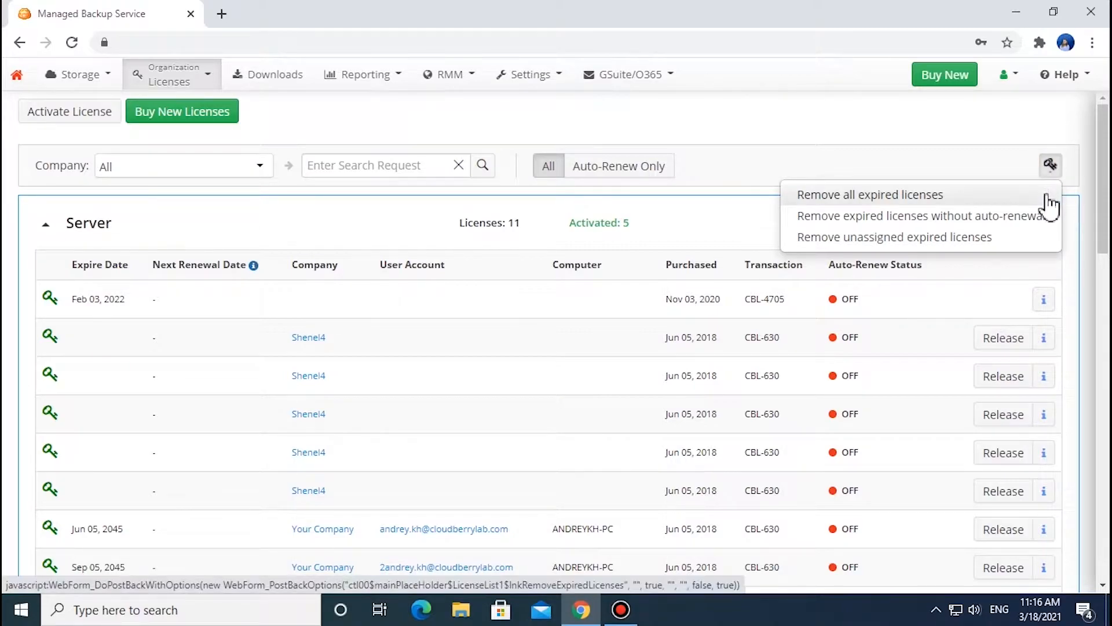
mouse_move(921, 215)
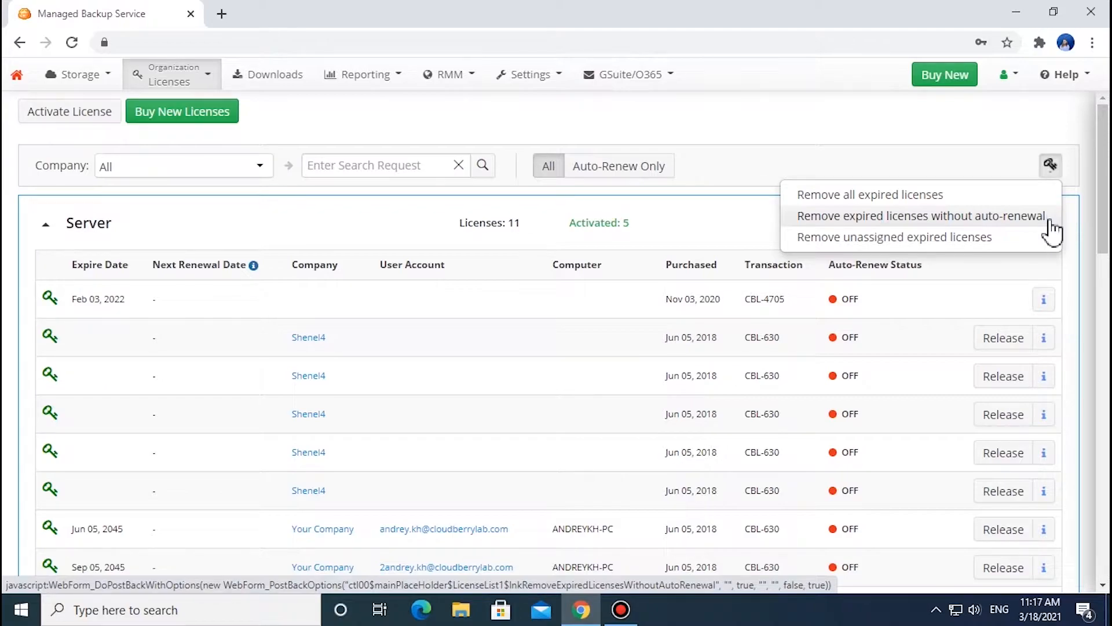
mouse_move(895, 236)
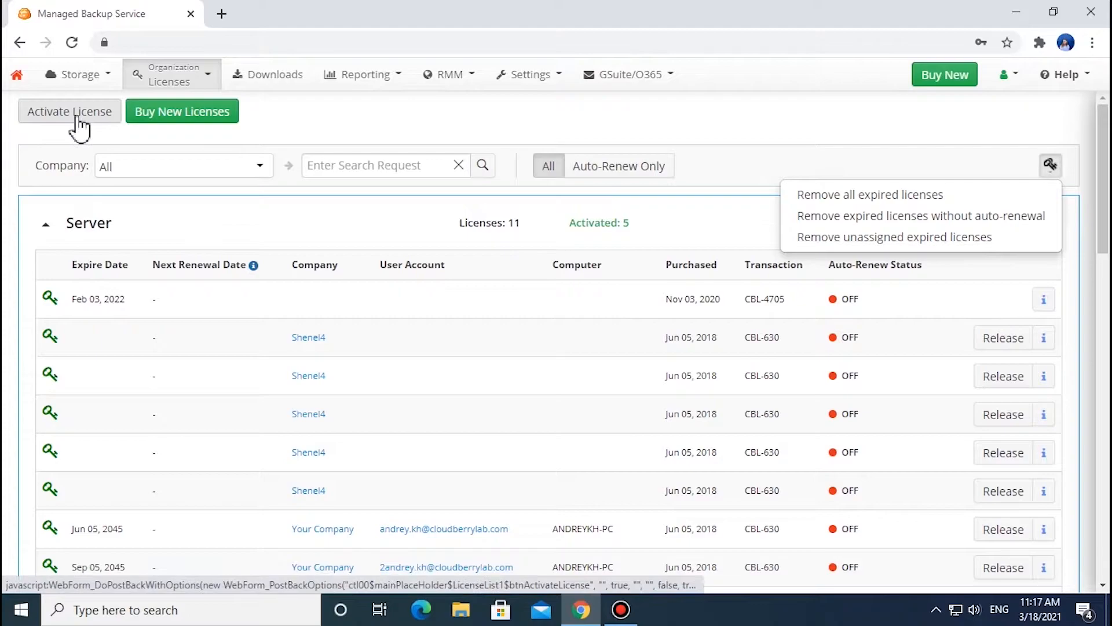
left_click(68, 112)
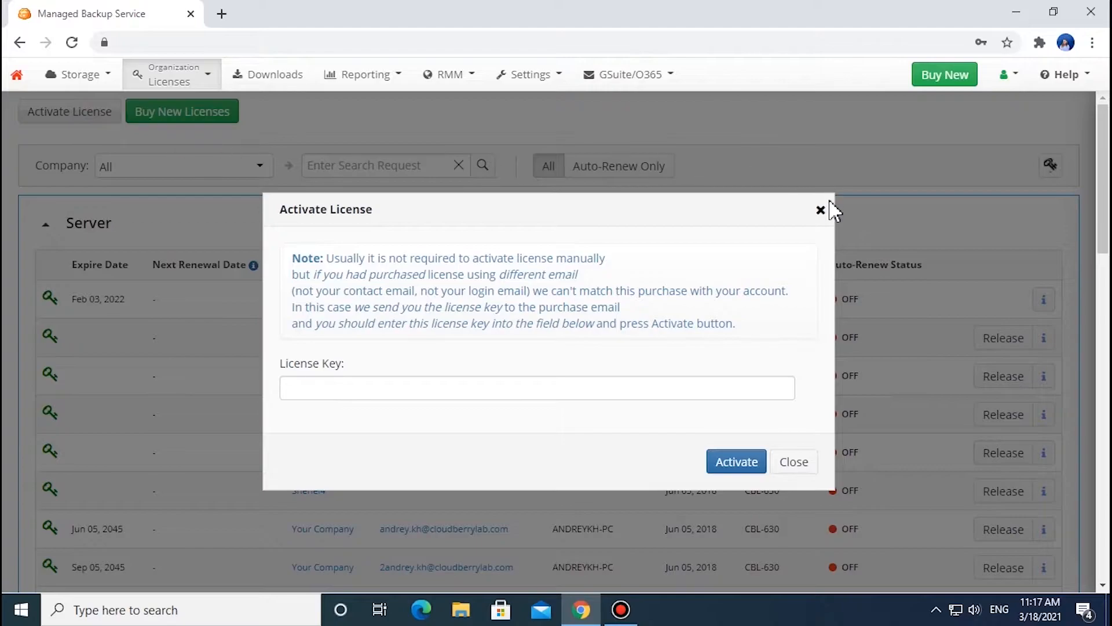
left_click(821, 211)
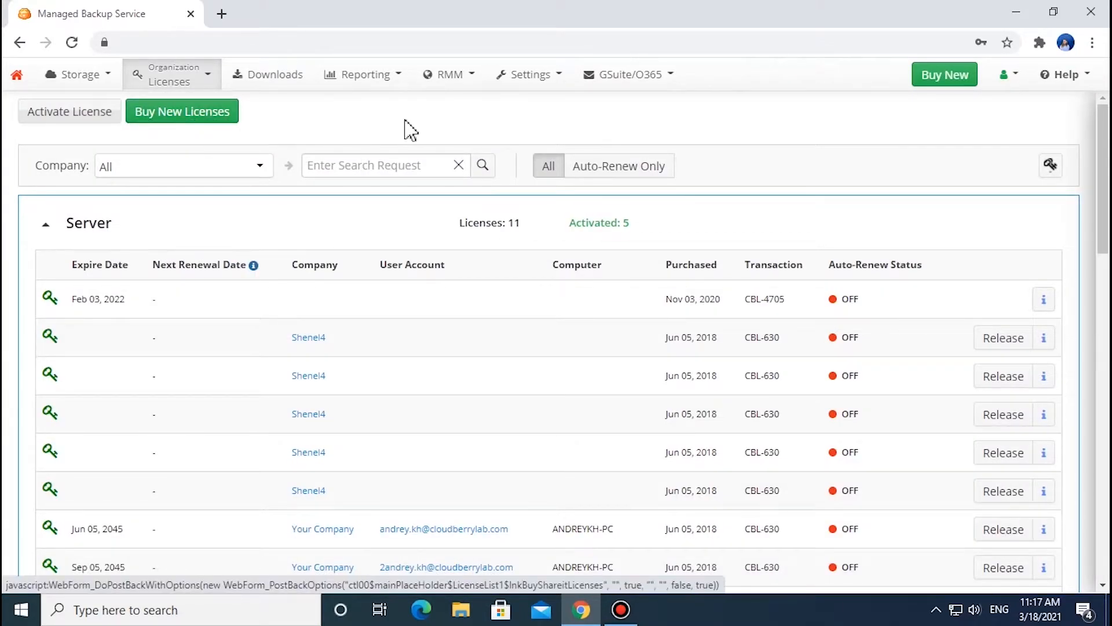
mouse_move(945, 74)
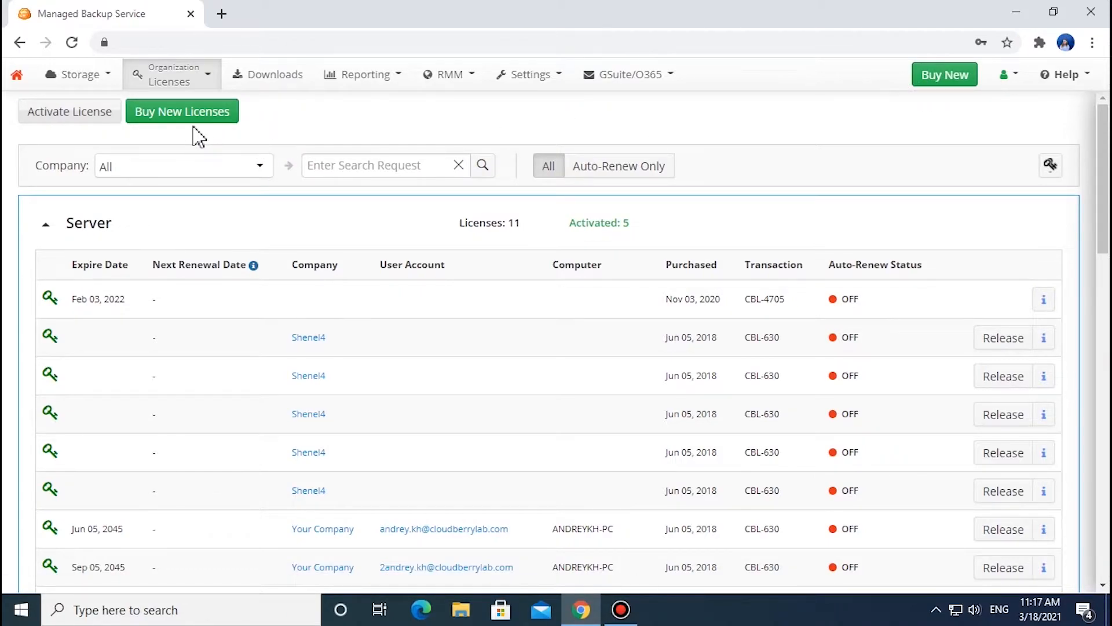
left_click(181, 112)
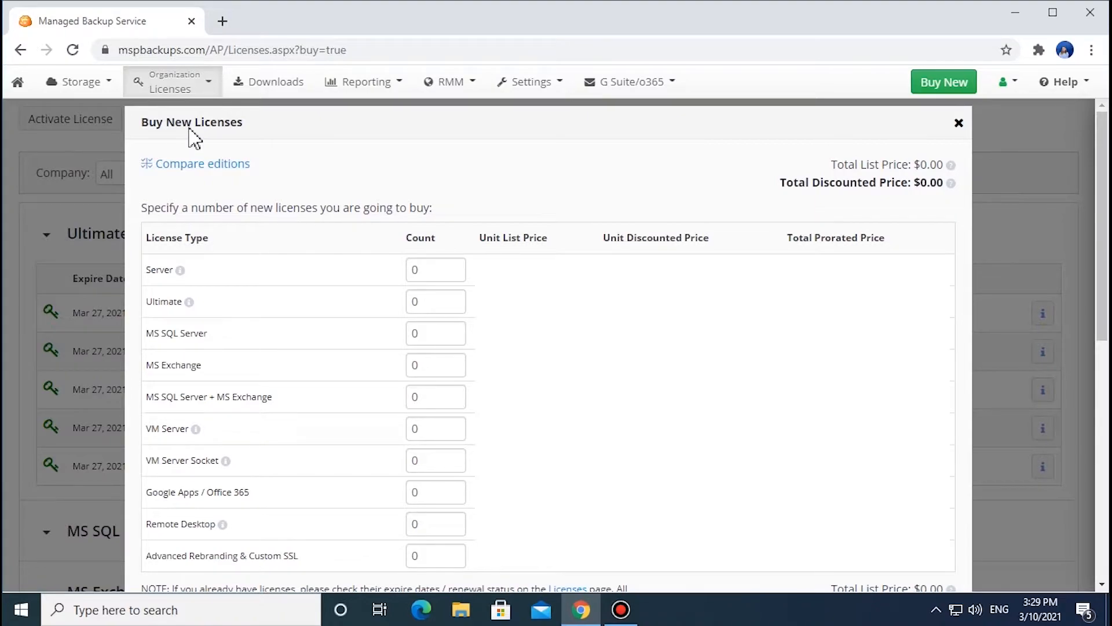
mouse_move(294, 213)
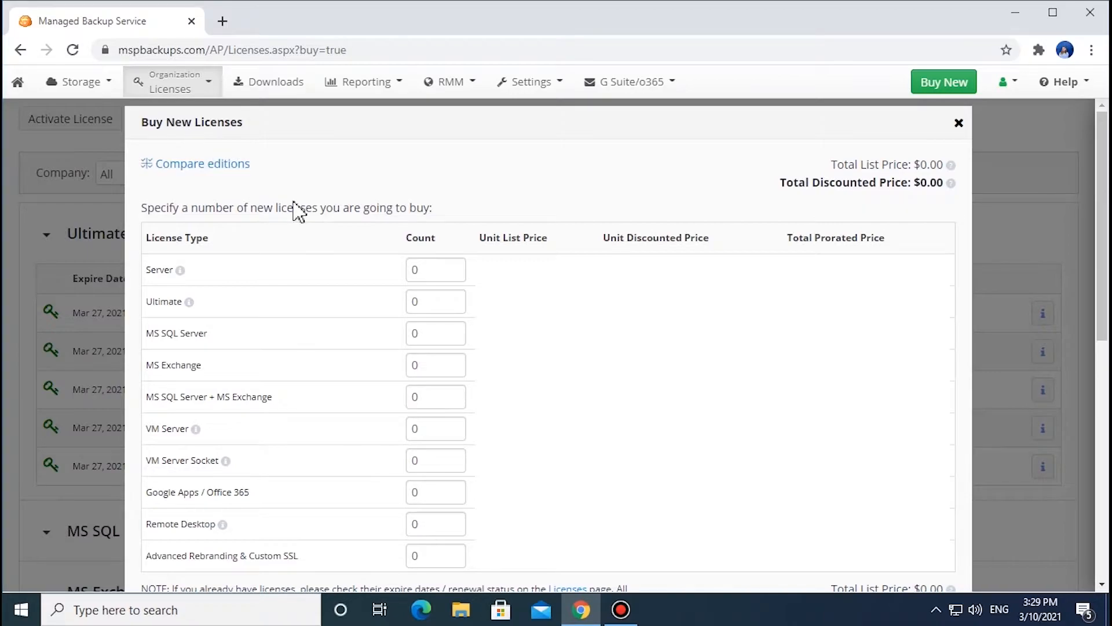
mouse_move(368, 341)
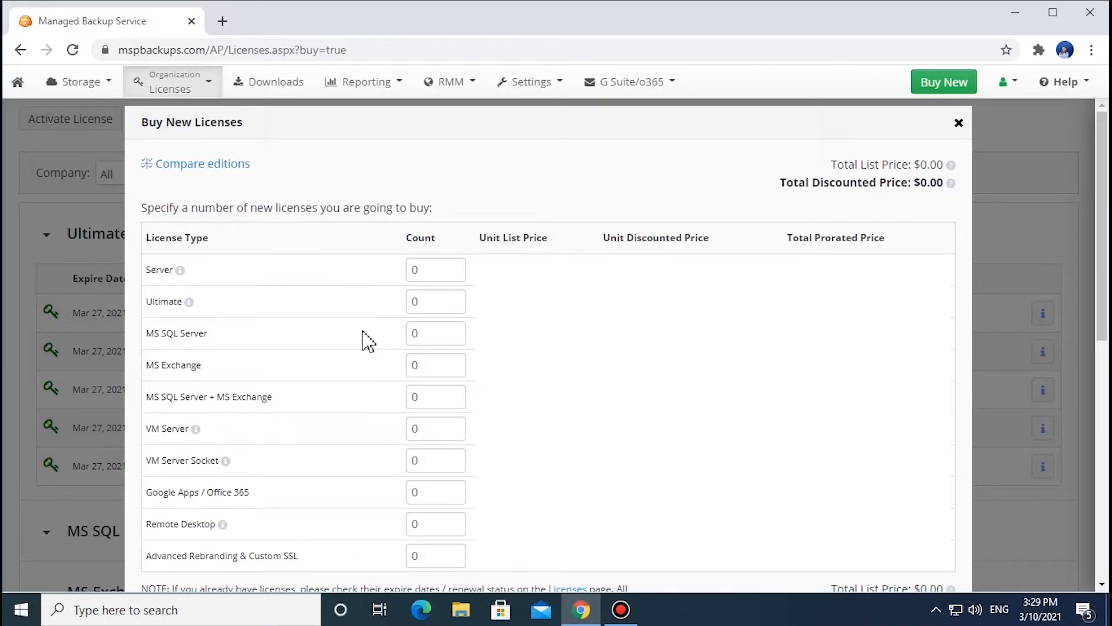
mouse_move(367, 407)
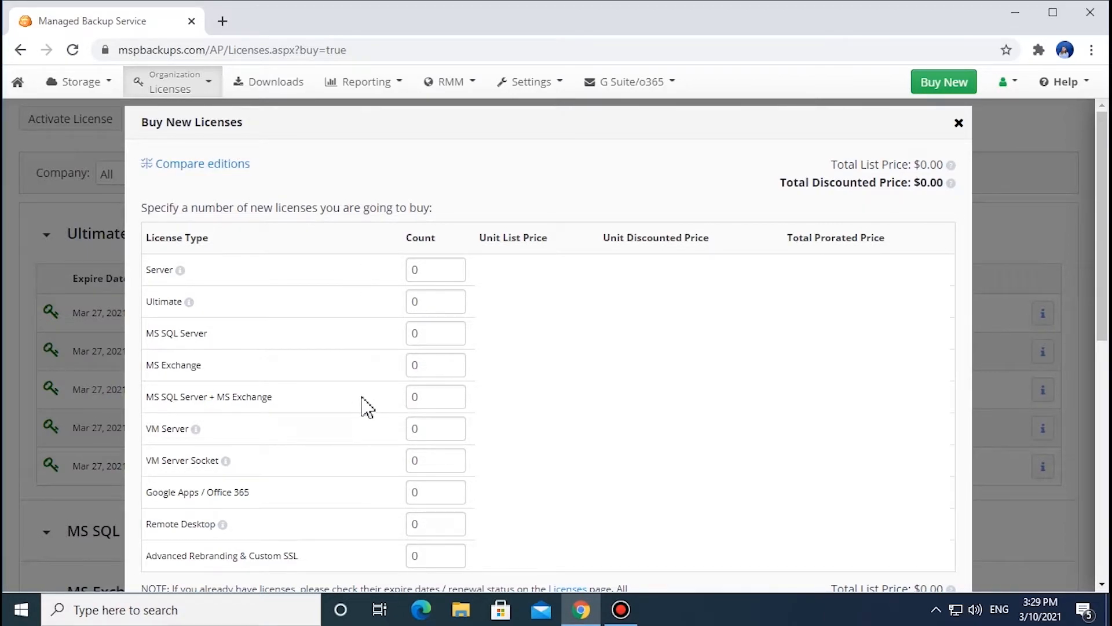
mouse_move(369, 435)
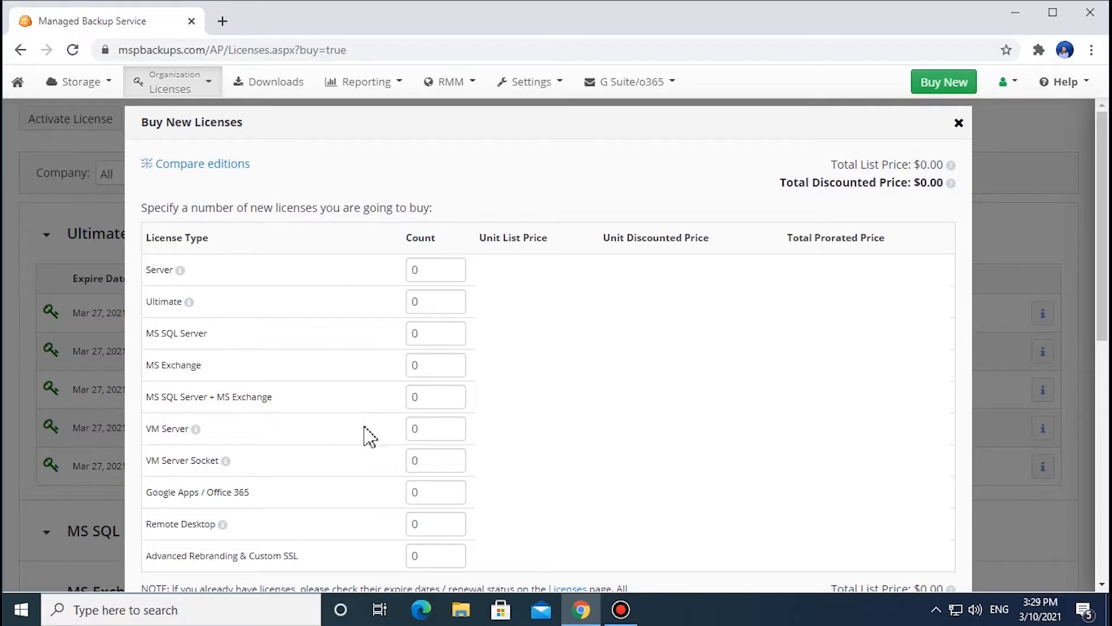
mouse_move(366, 466)
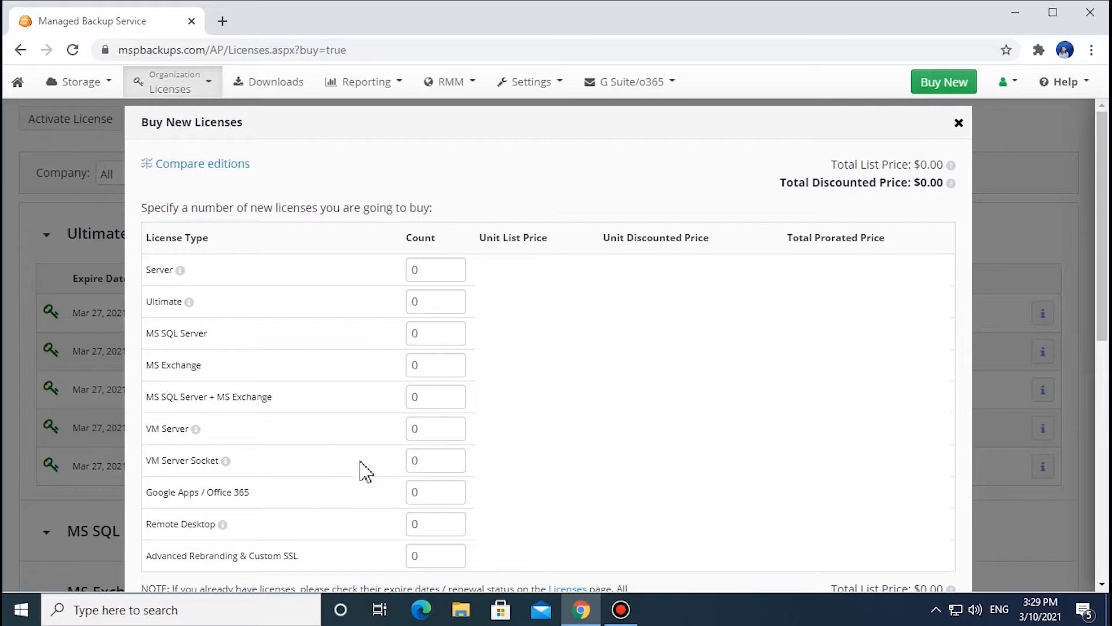
mouse_move(364, 501)
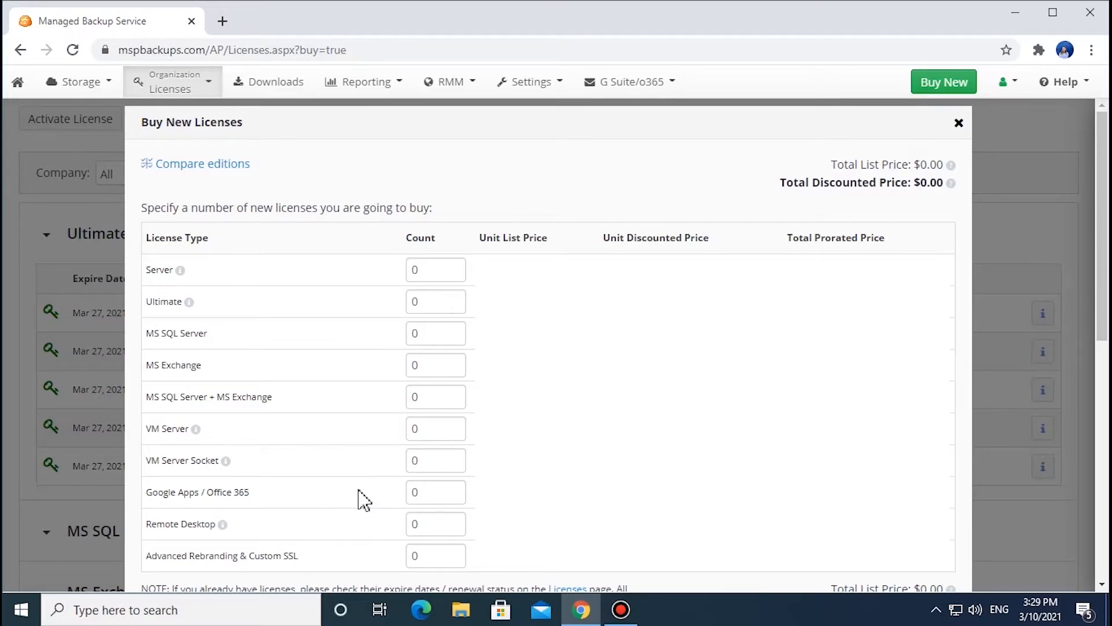
mouse_move(362, 533)
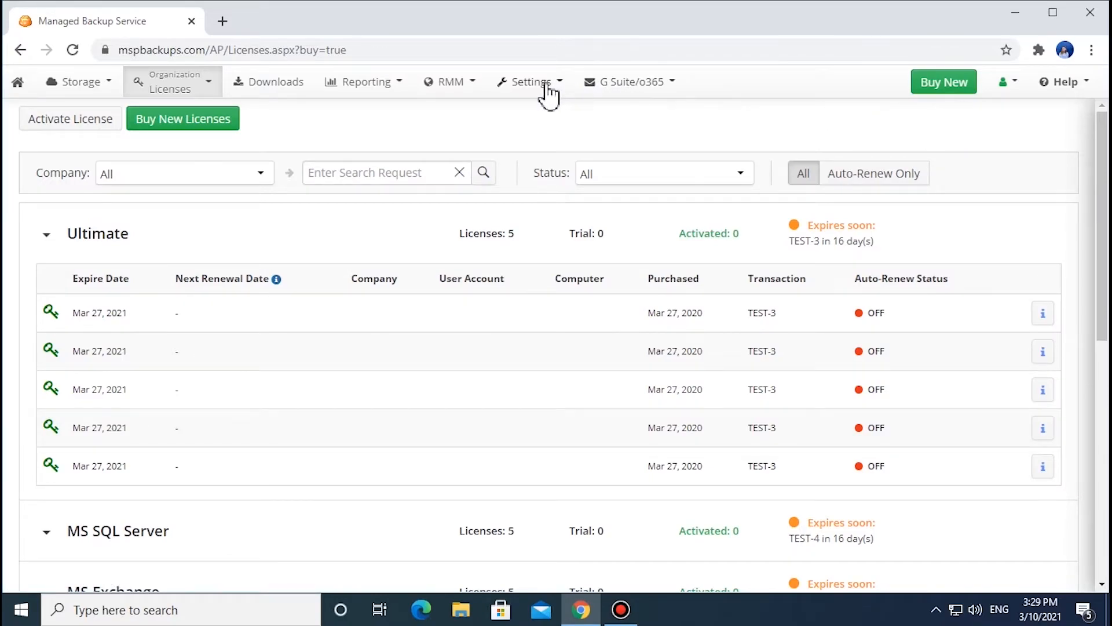
Step: Show the General settings page with automatic exchange of expired licenses enabled
left_click(530, 82)
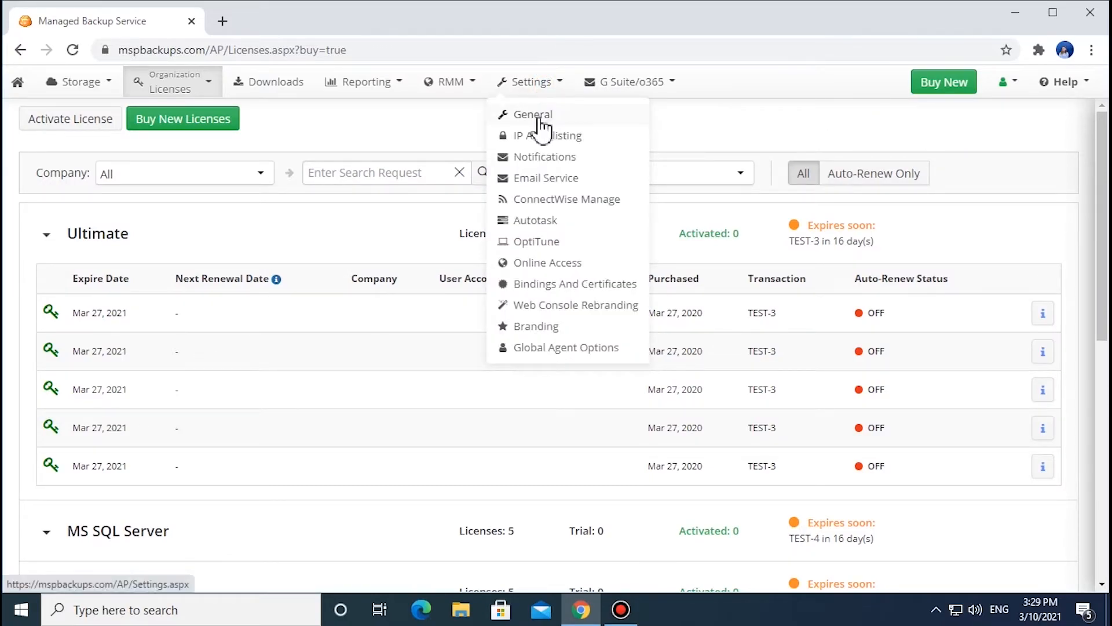
left_click(533, 115)
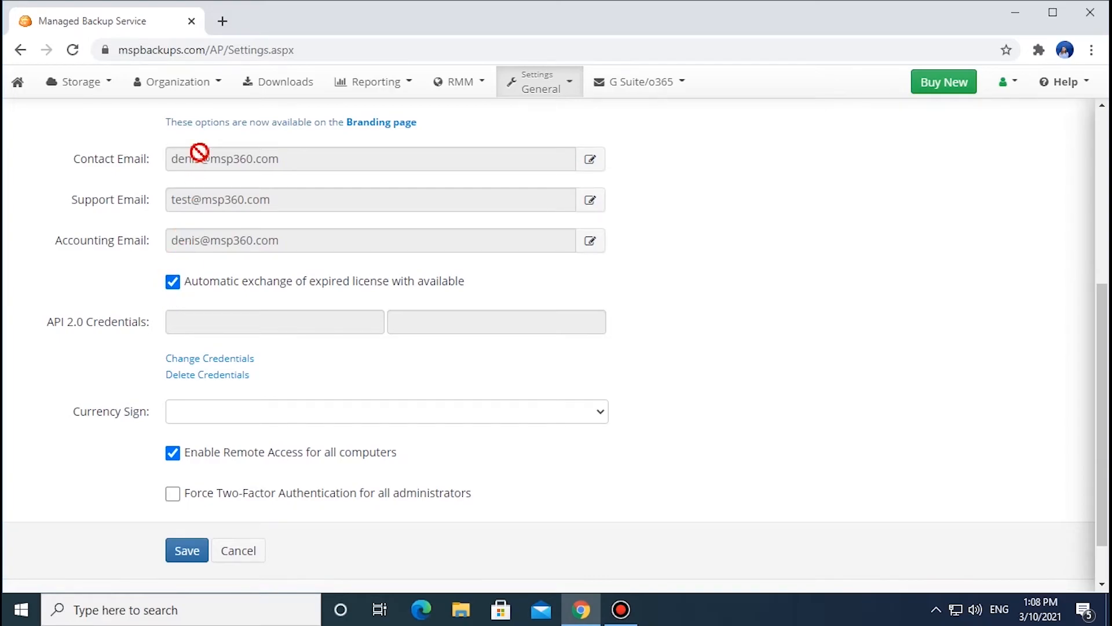
left_click(175, 81)
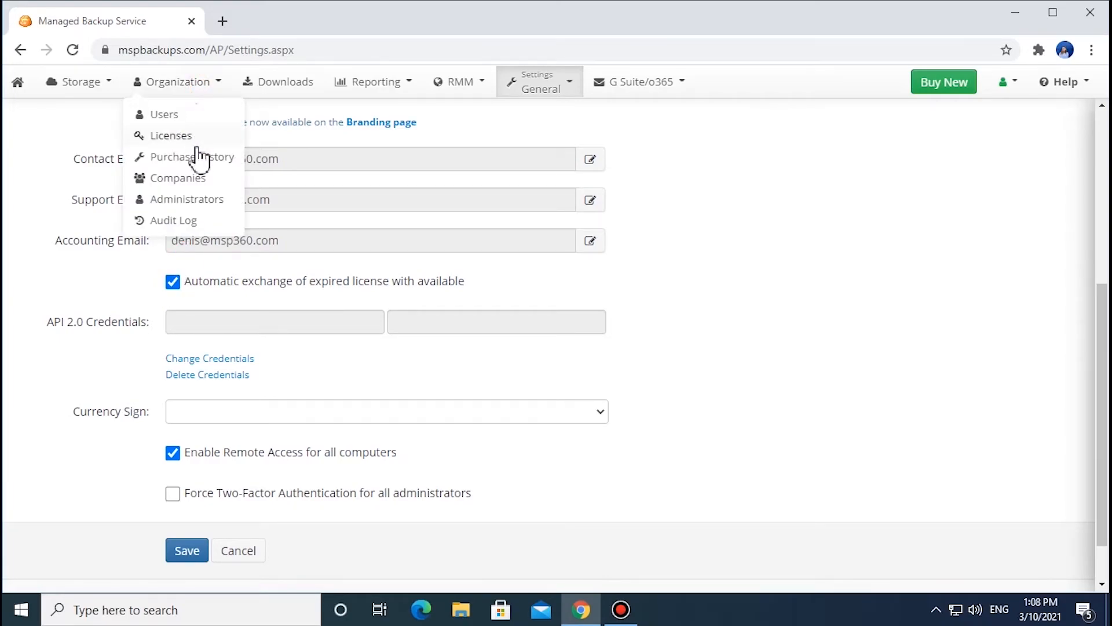
Step: Show company Barnes's License Settings in the Companies list, set to Global Pool
left_click(177, 178)
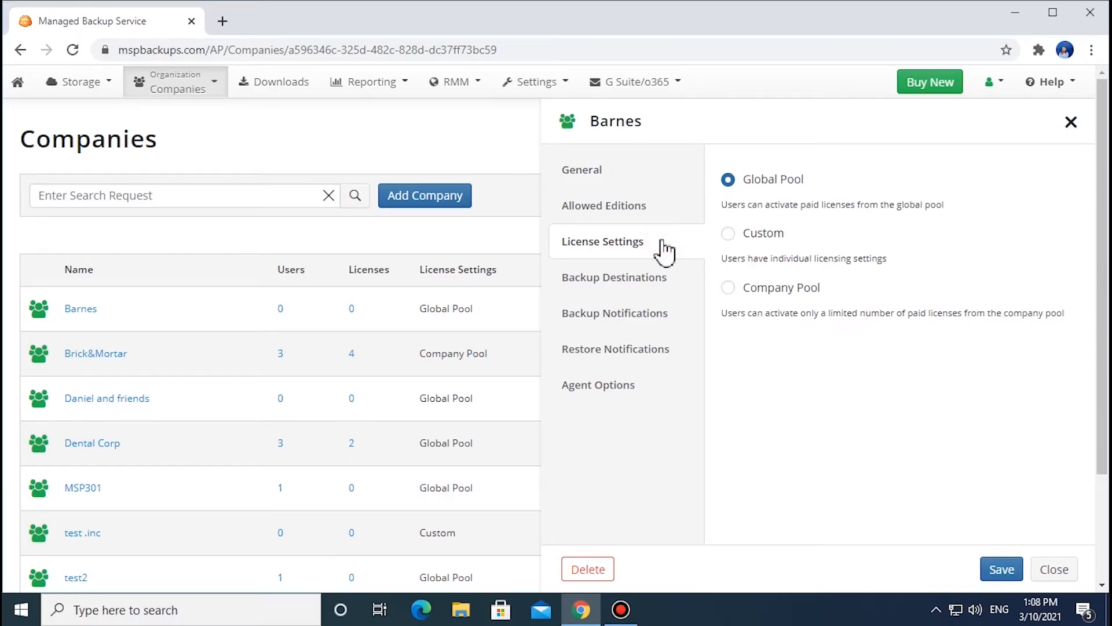
left_click(175, 81)
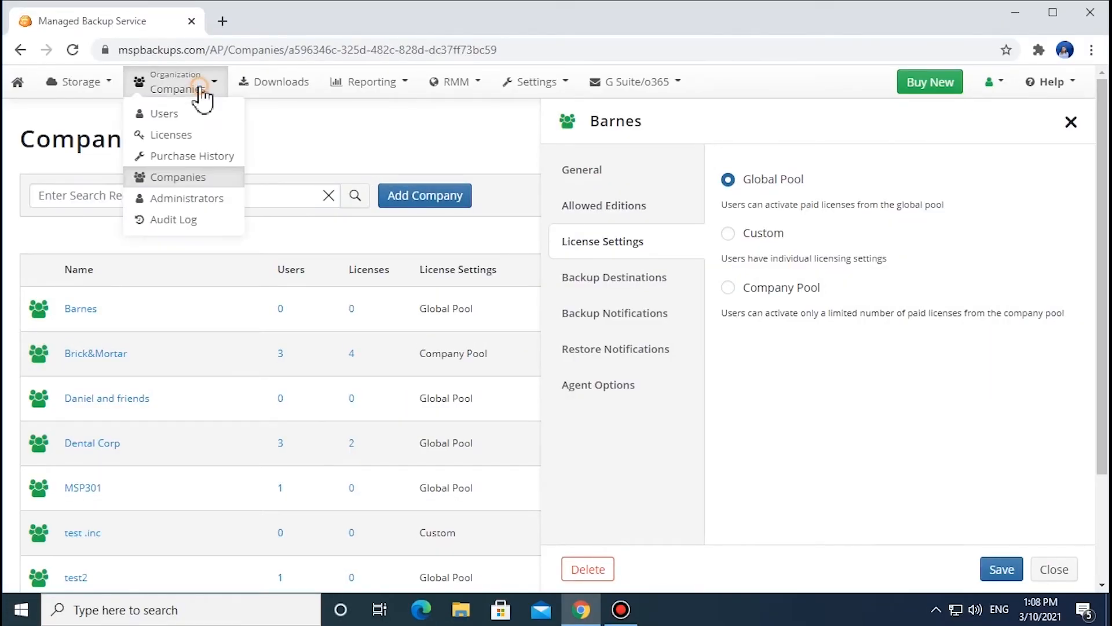
Step: Begin a new user with a User Pool license and company Barnes selected
left_click(163, 112)
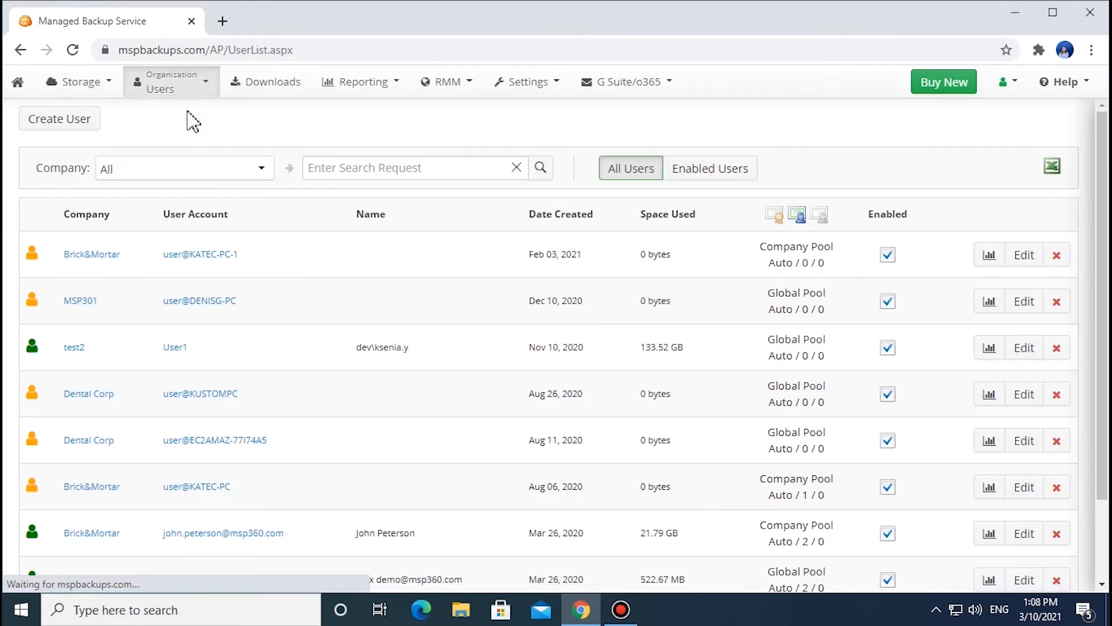
mouse_move(59, 118)
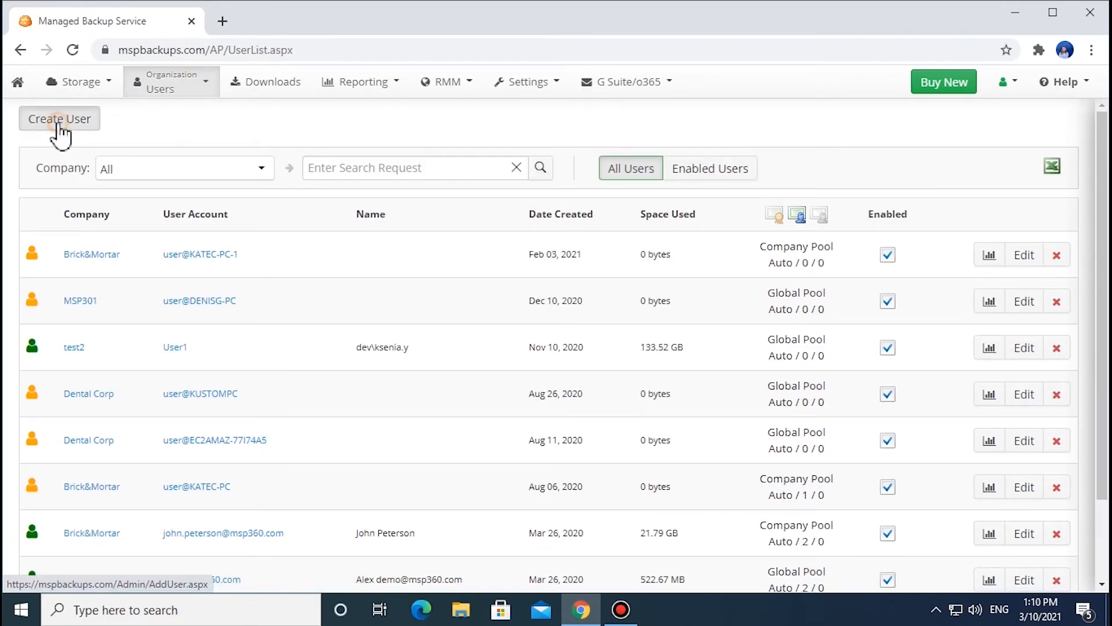
left_click(59, 118)
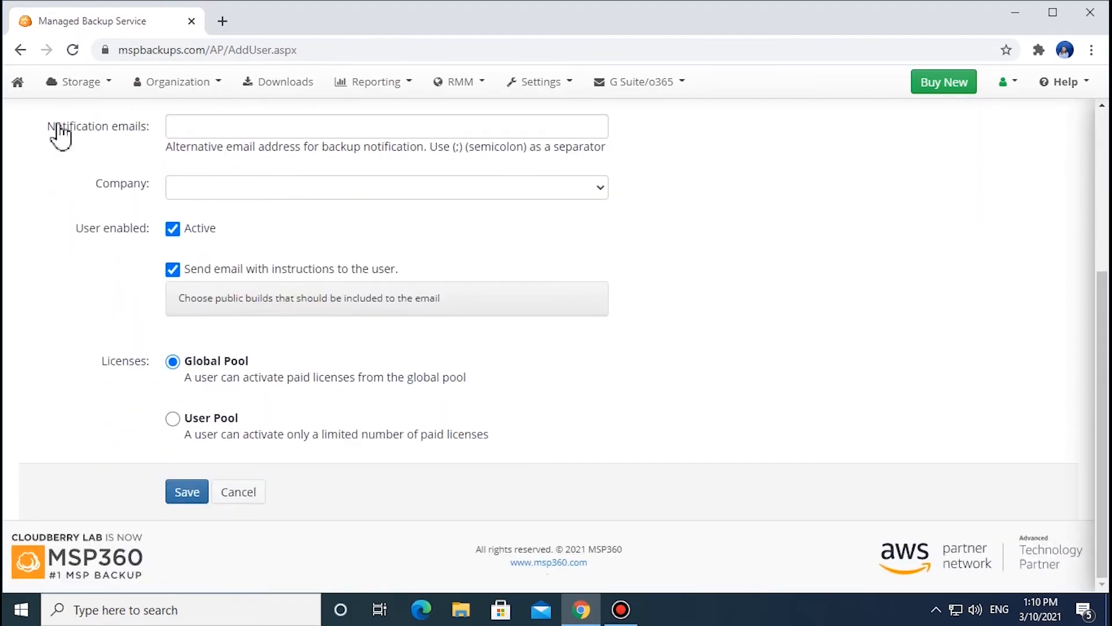
mouse_move(263, 372)
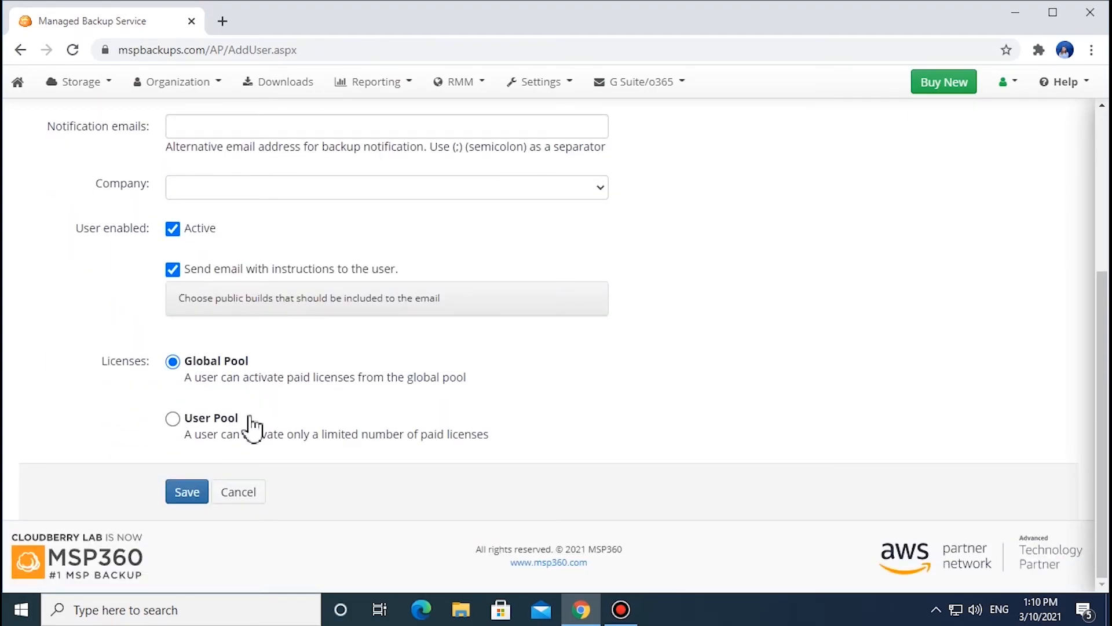
left_click(173, 417)
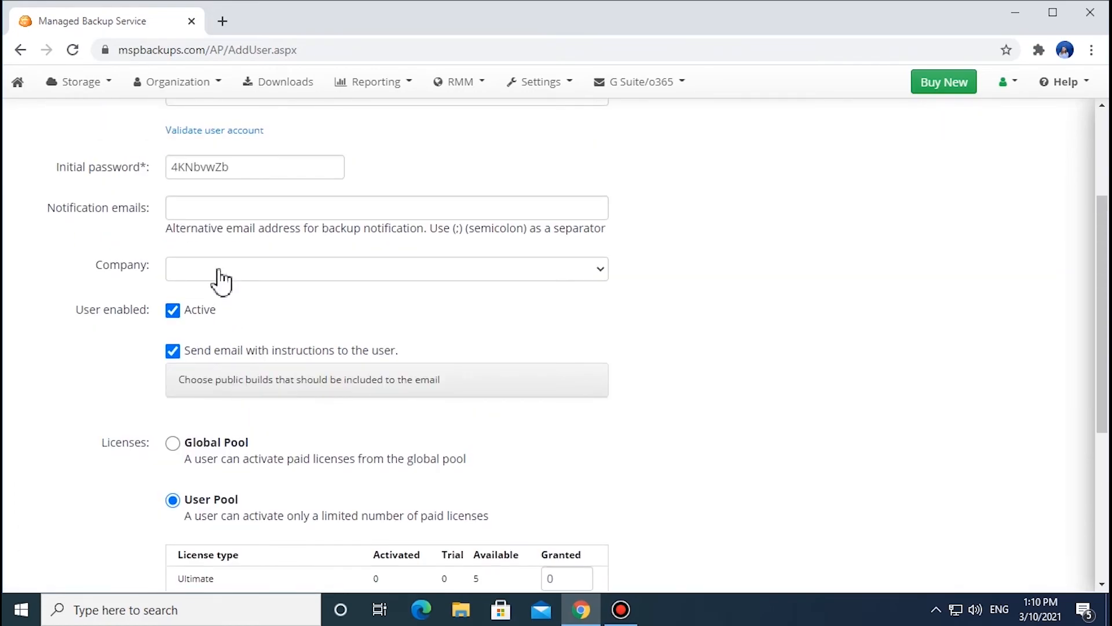
left_click(386, 268)
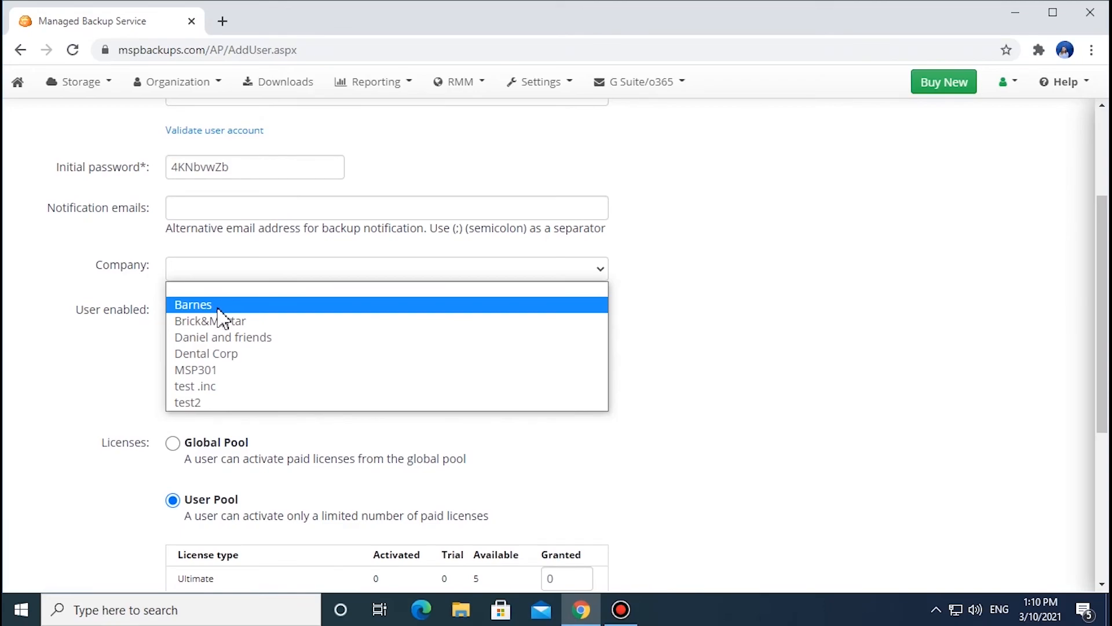
left_click(193, 305)
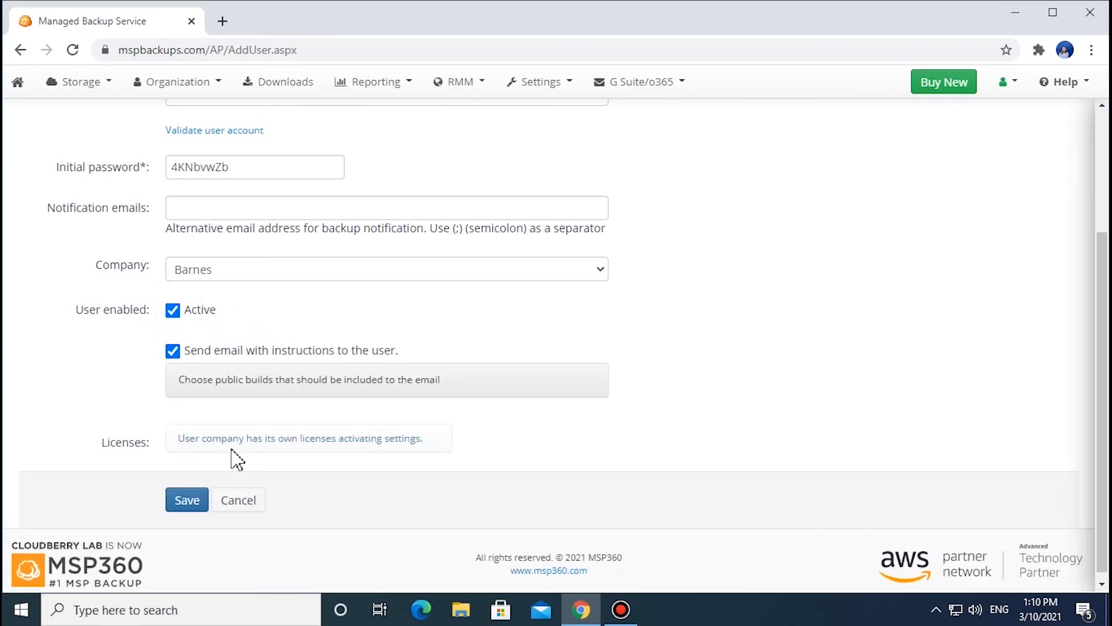
mouse_move(425, 458)
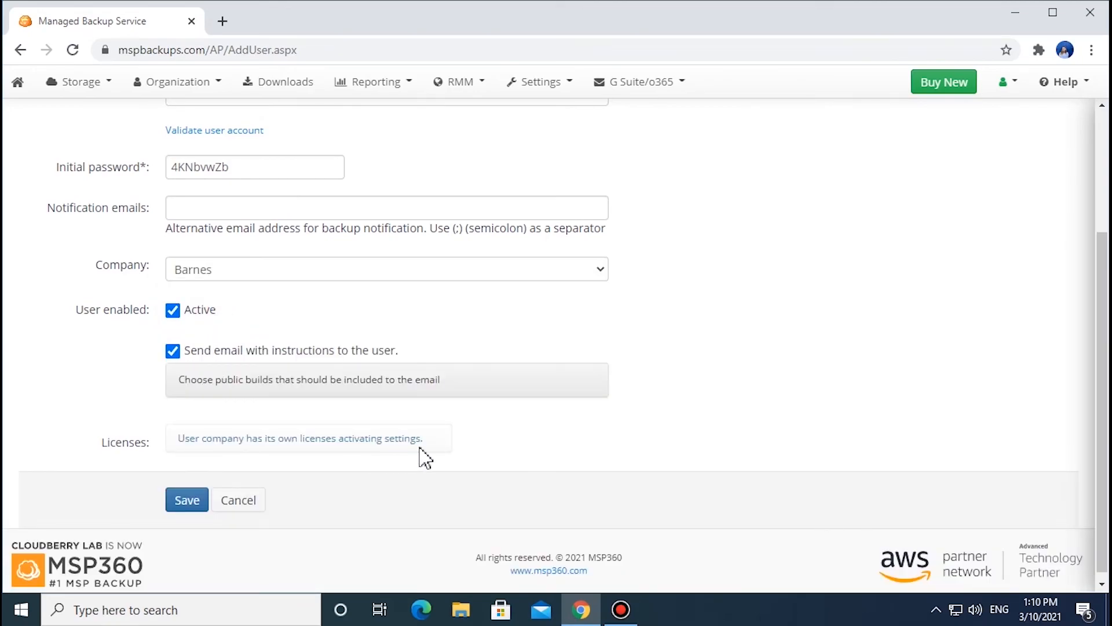